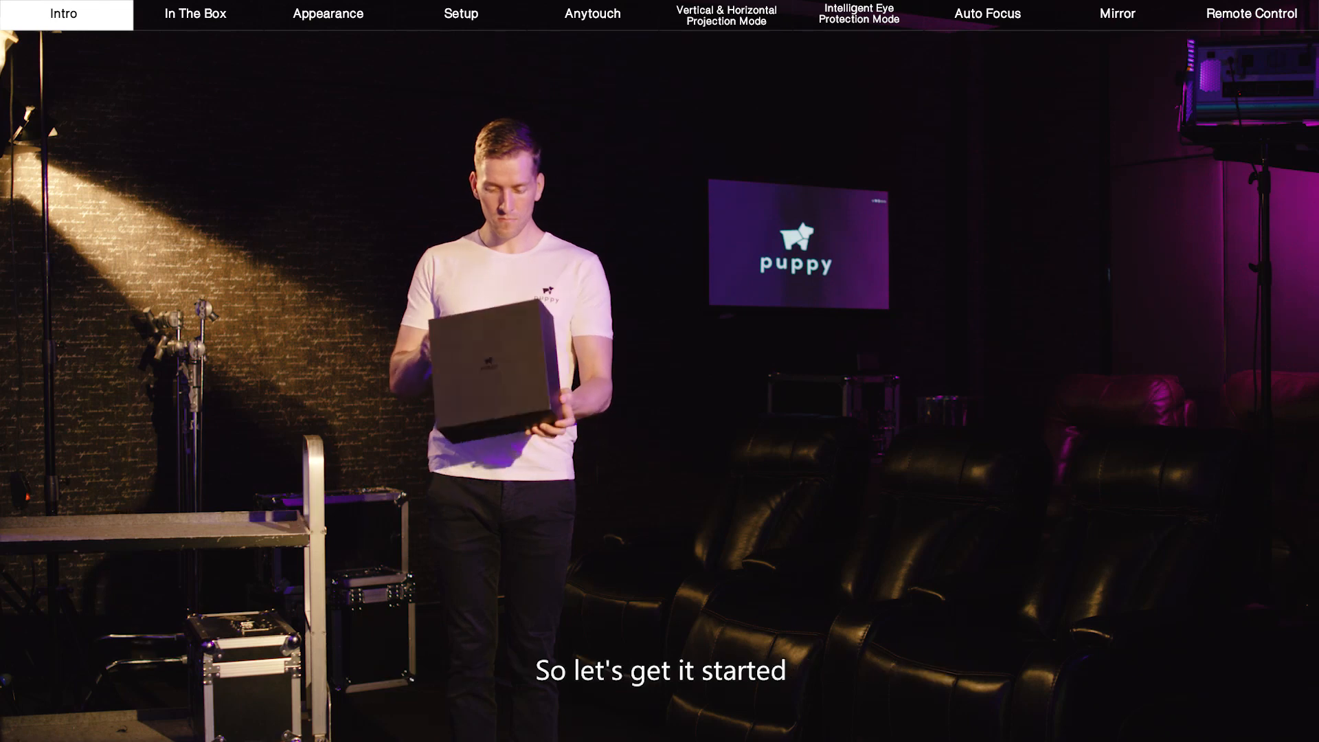
click(197, 14)
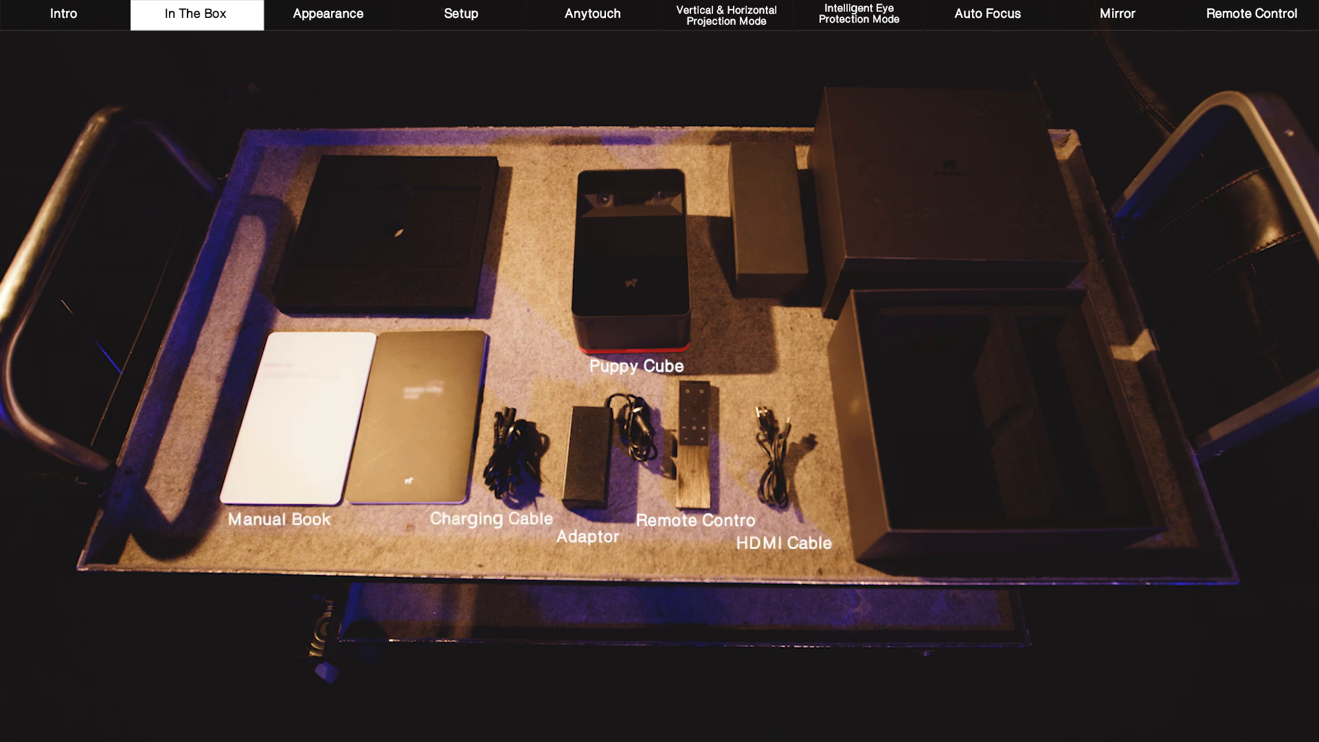
click(329, 14)
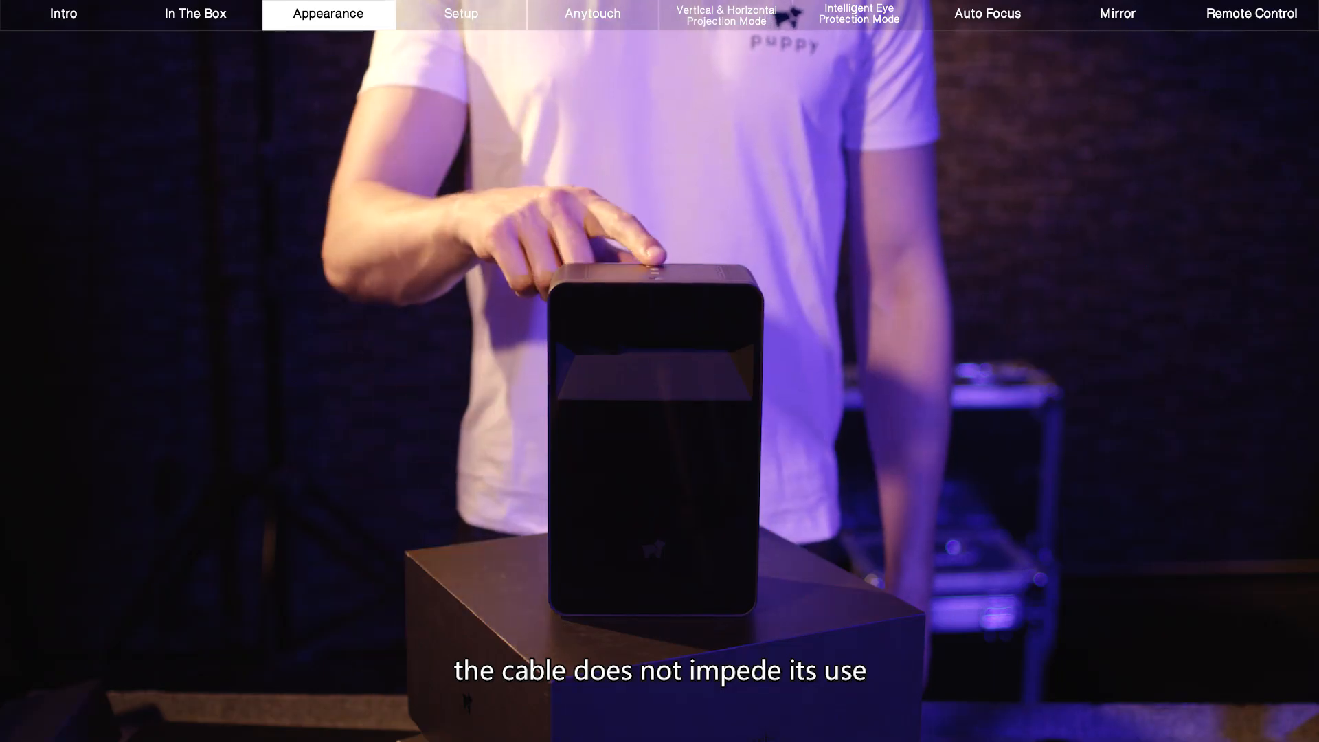
click(462, 12)
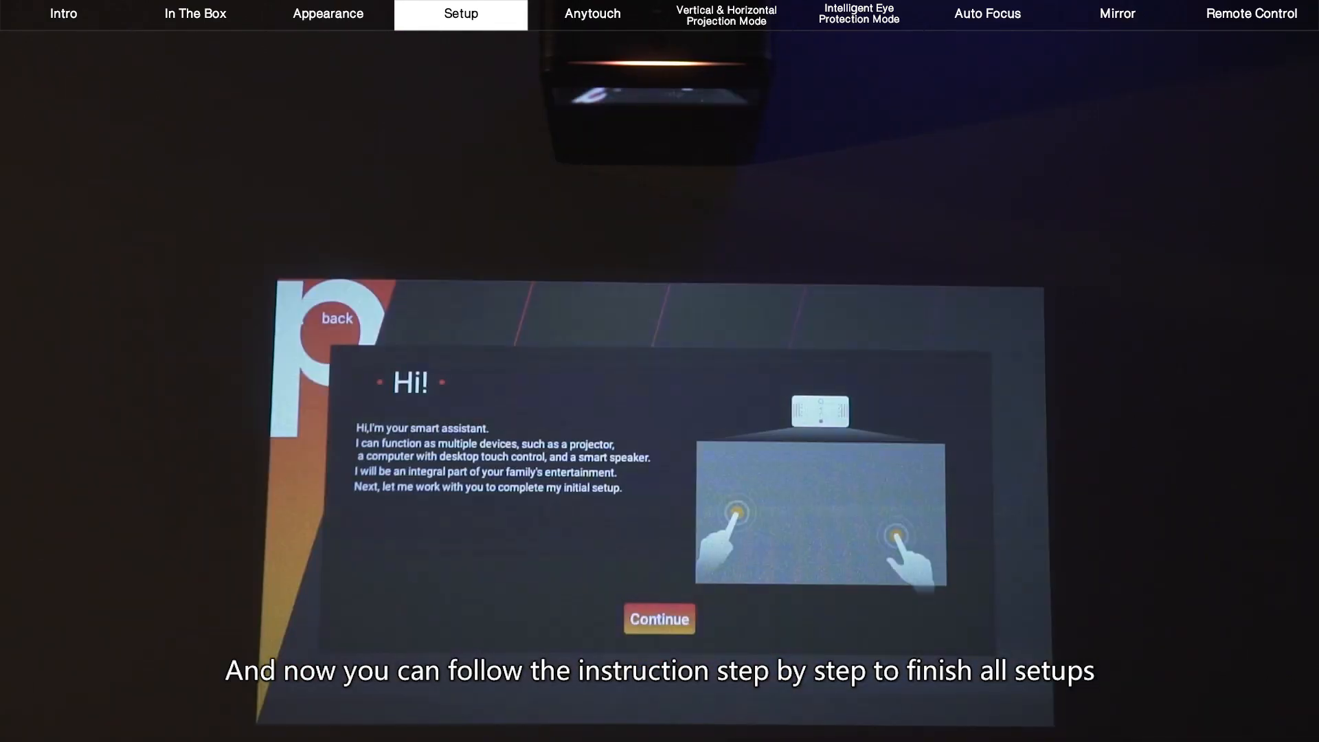
click(658, 618)
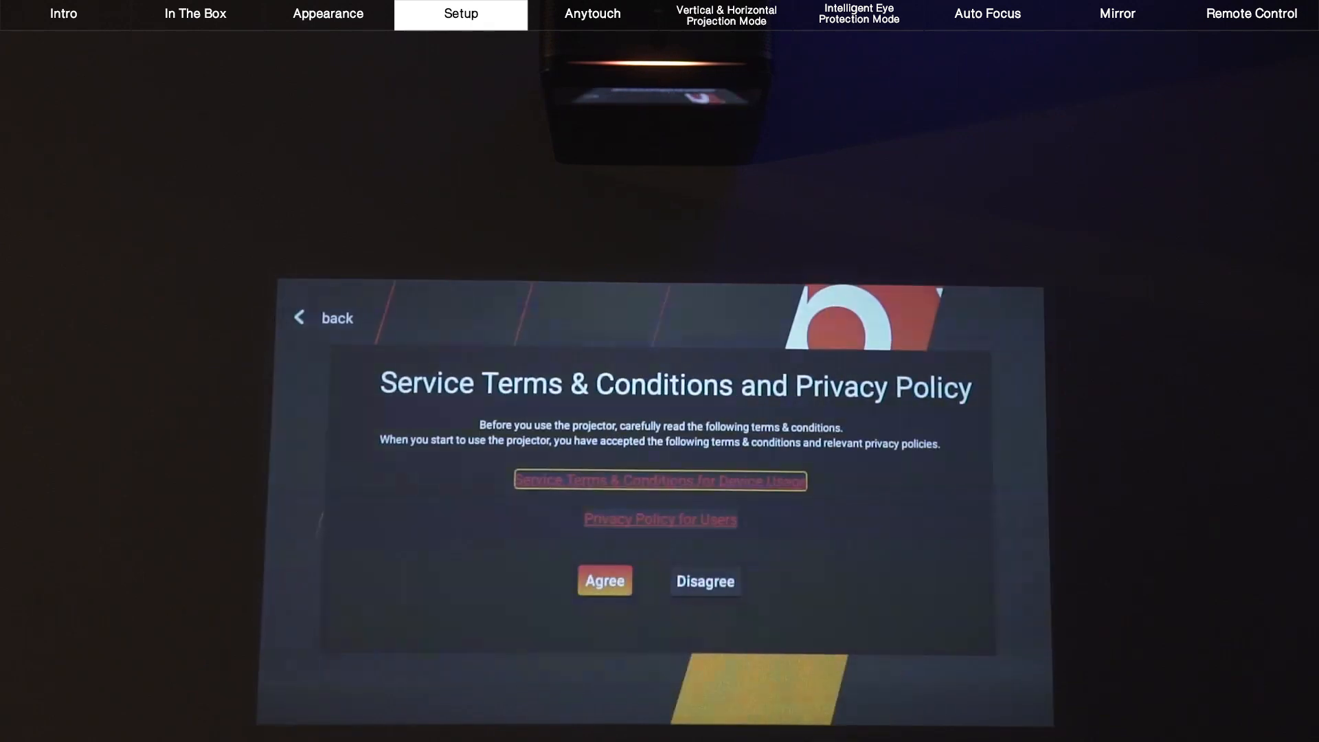
click(604, 580)
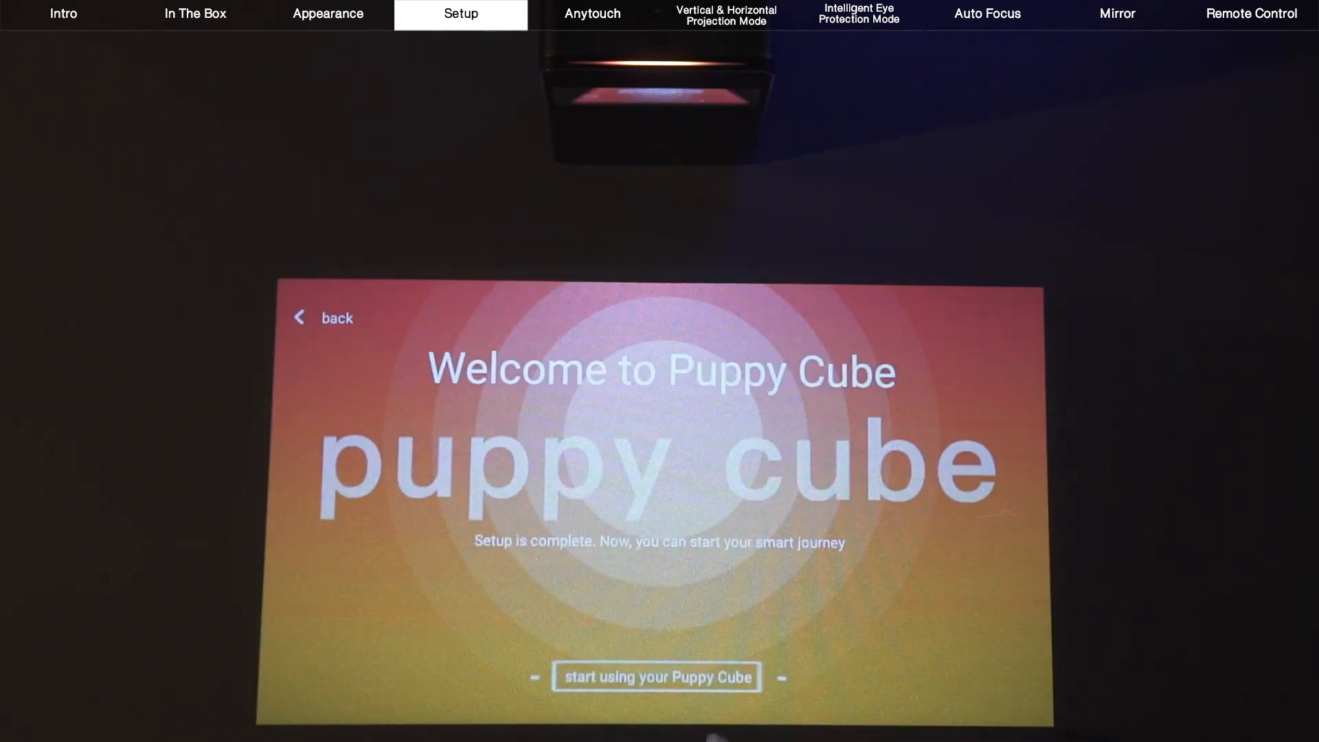
click(657, 676)
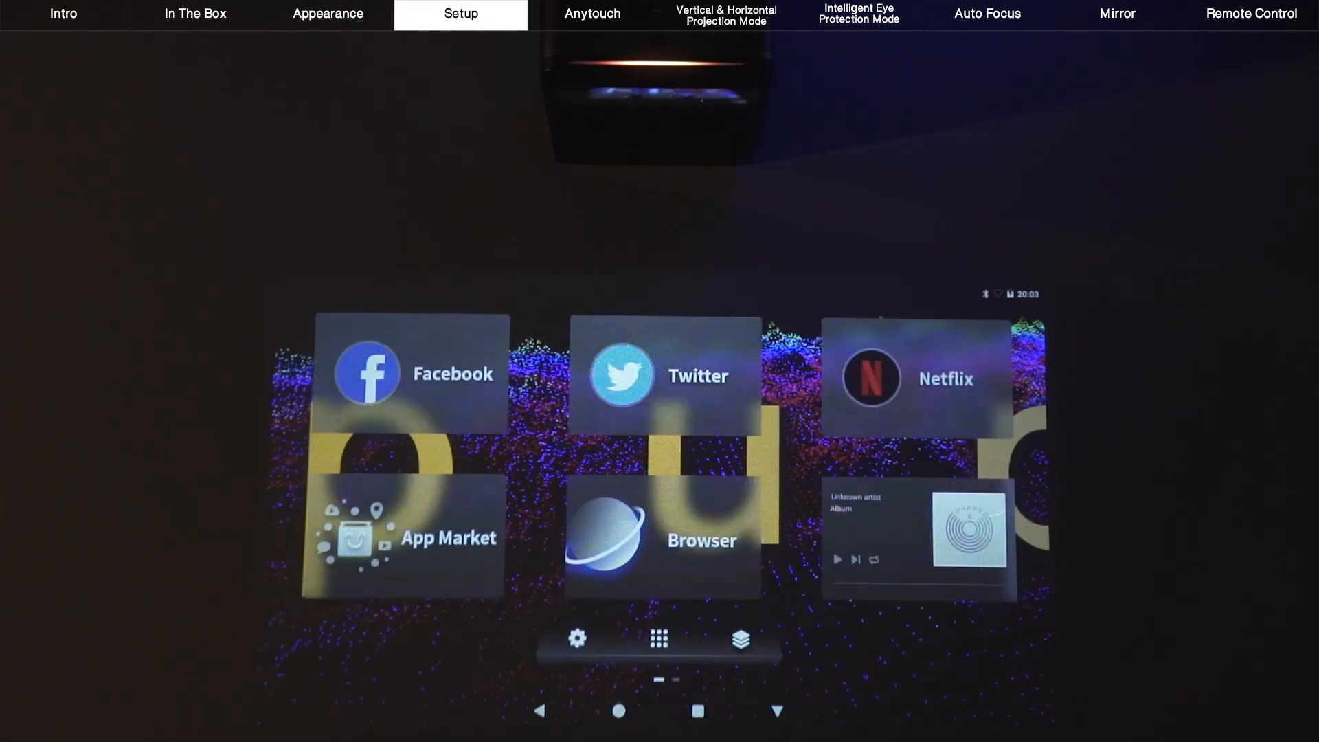
click(656, 640)
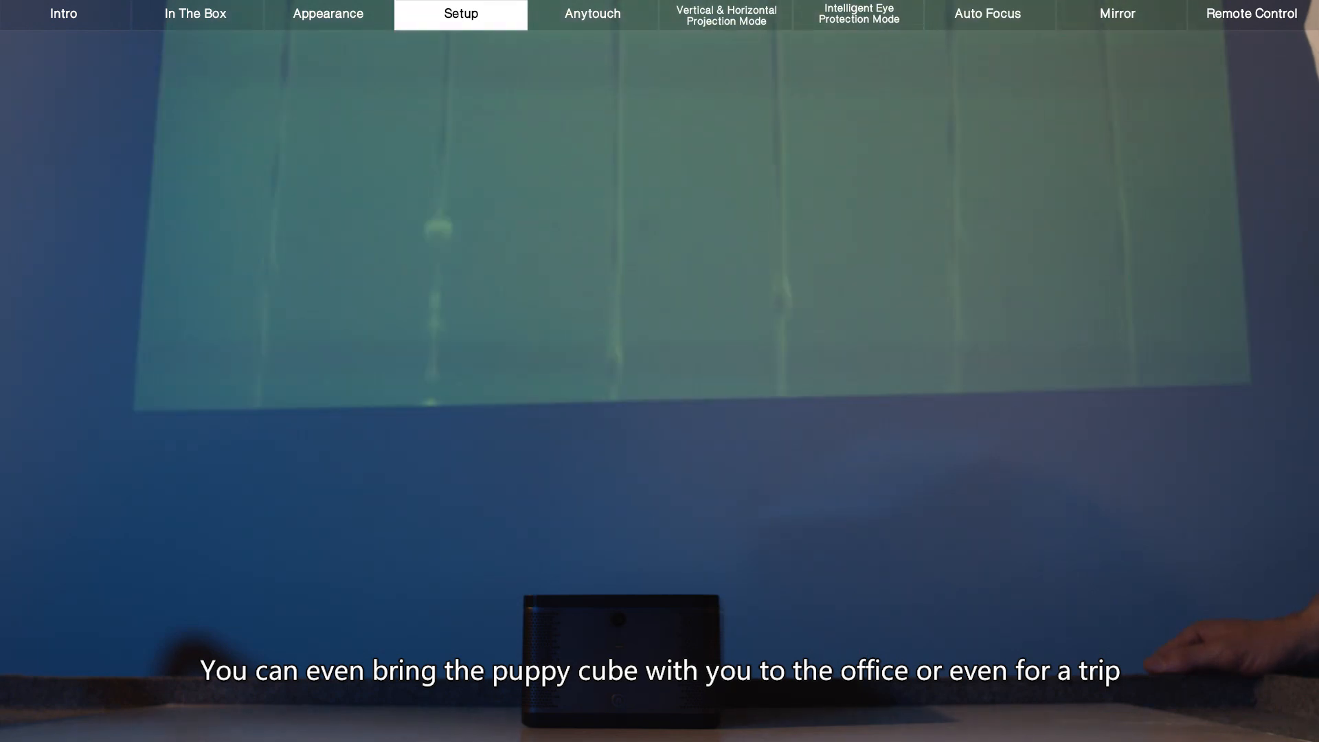
click(590, 14)
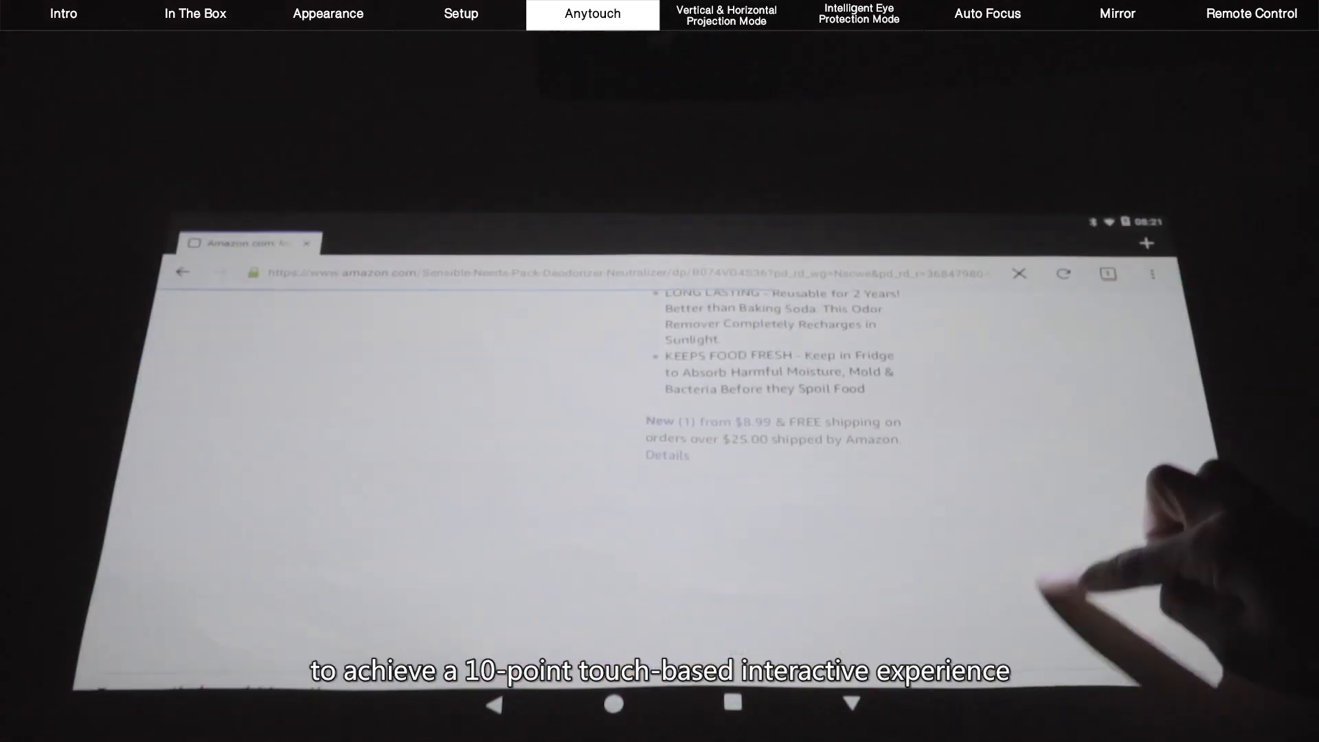
scroll(down, 3)
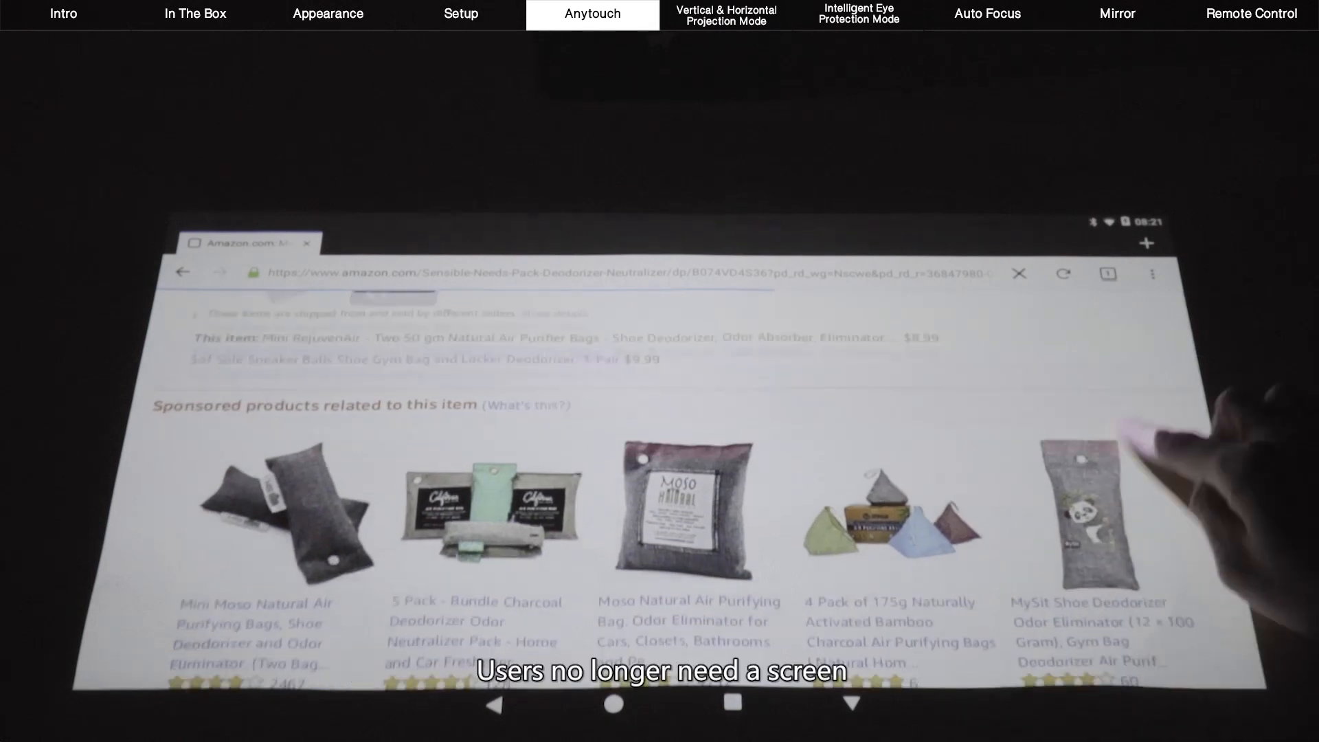
scroll(down, 3)
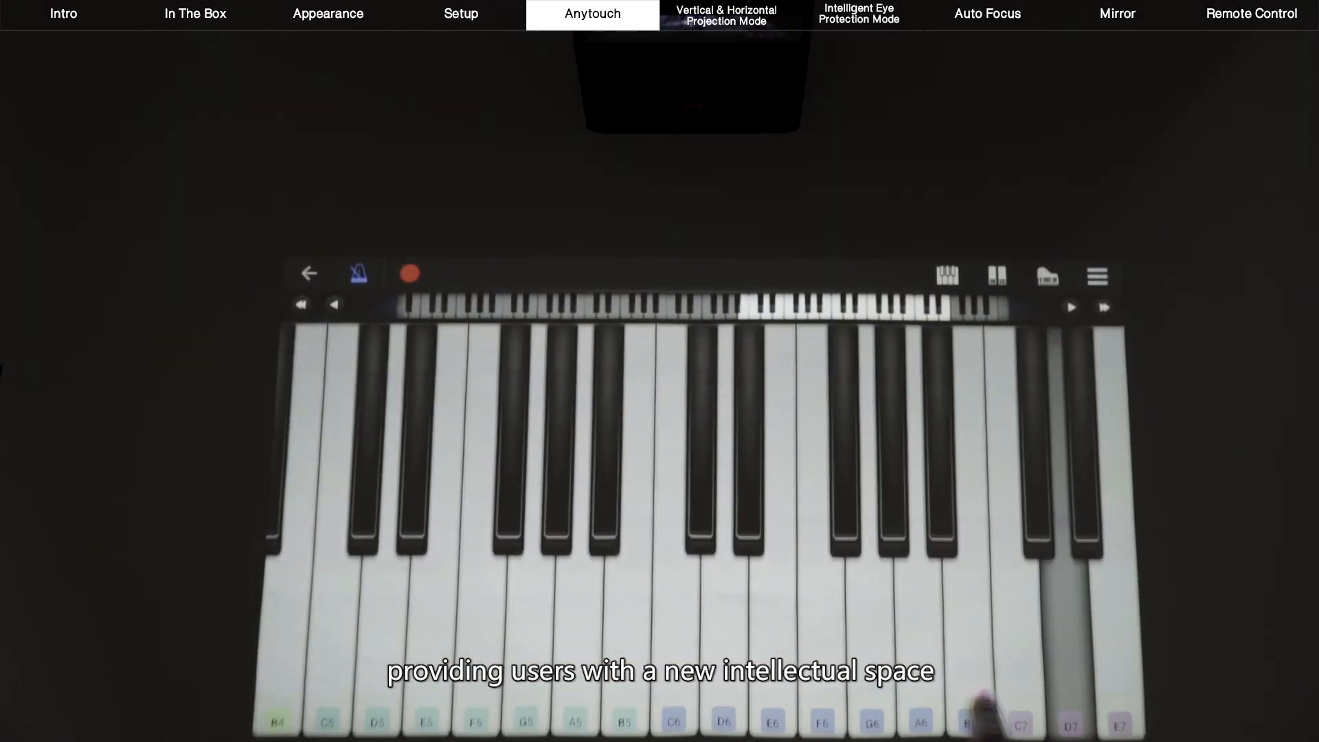
click(728, 16)
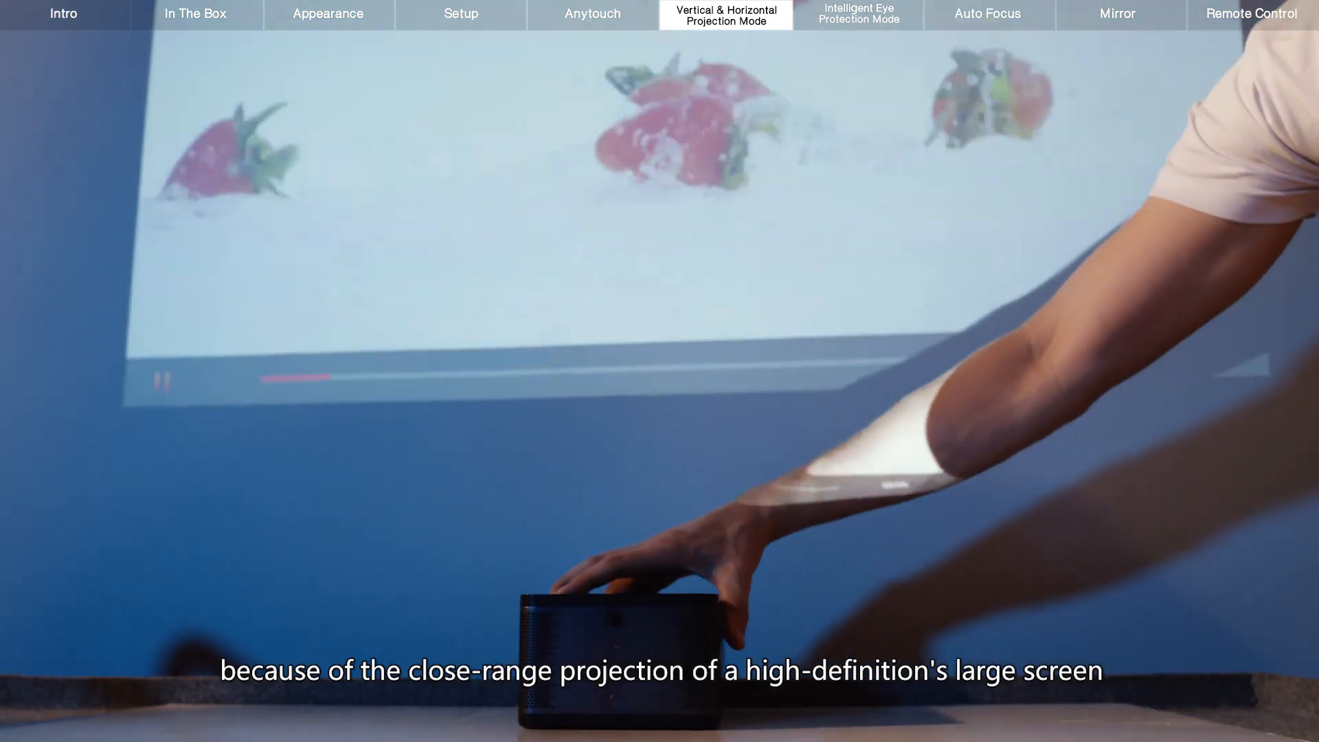
click(864, 18)
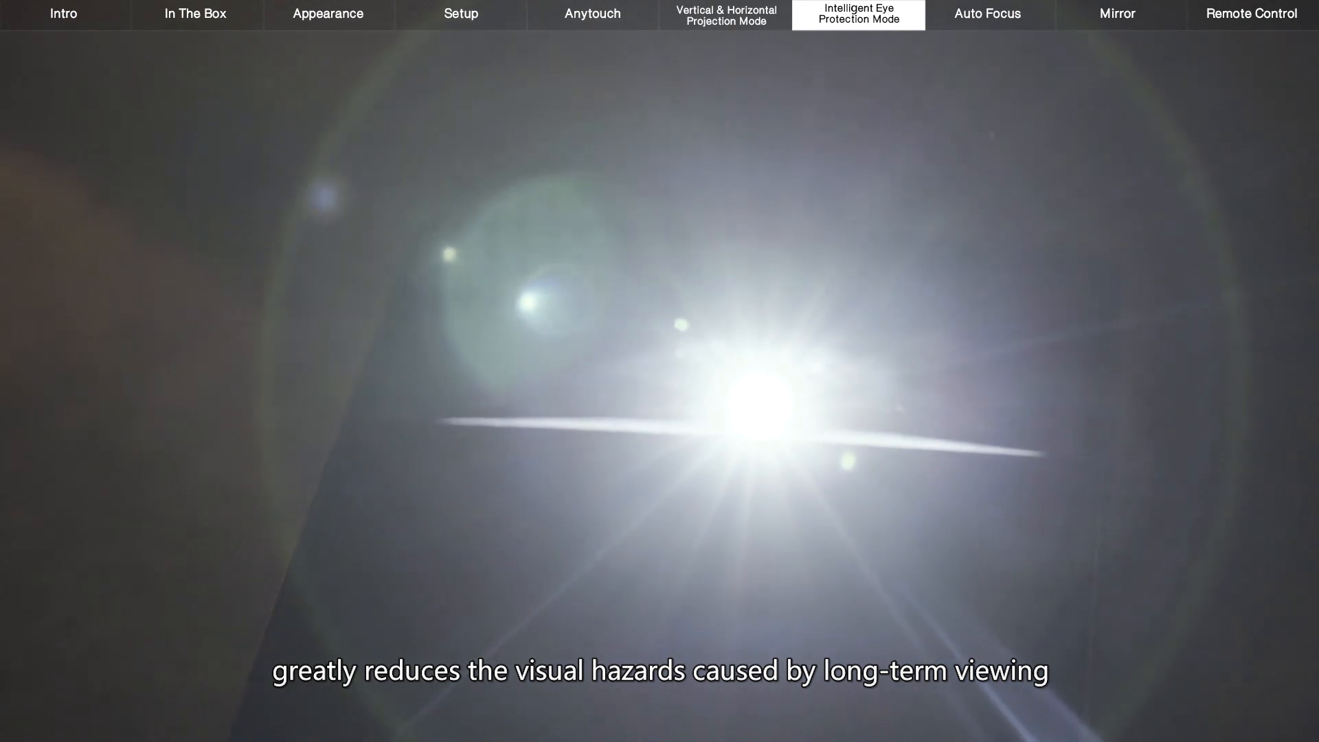
click(995, 14)
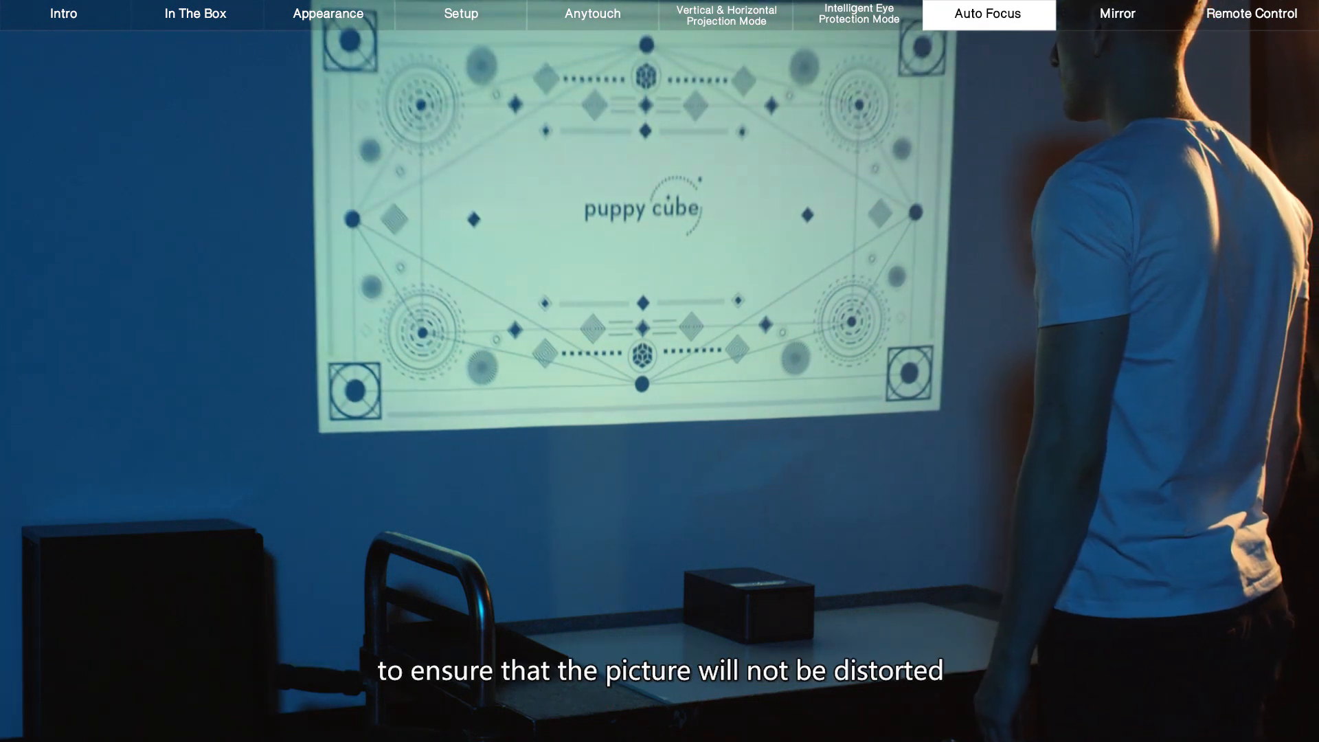
click(1118, 13)
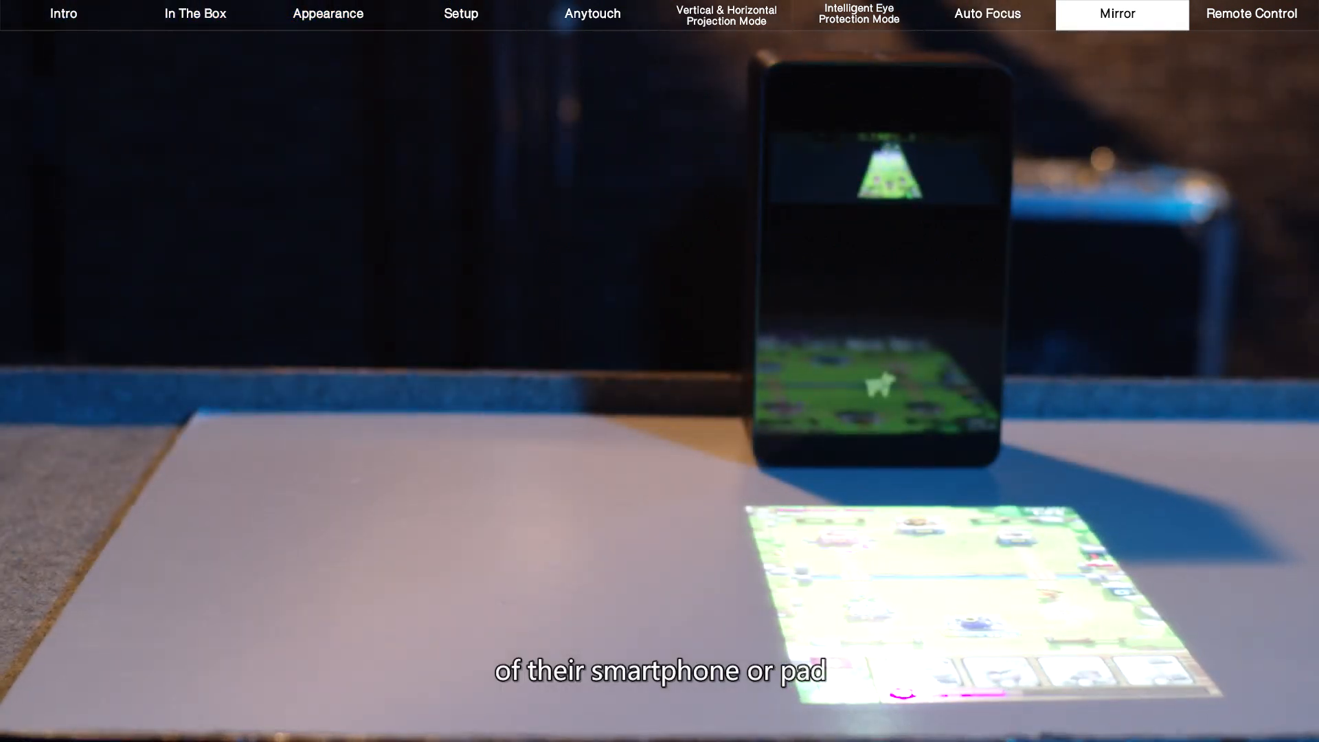
click(1254, 12)
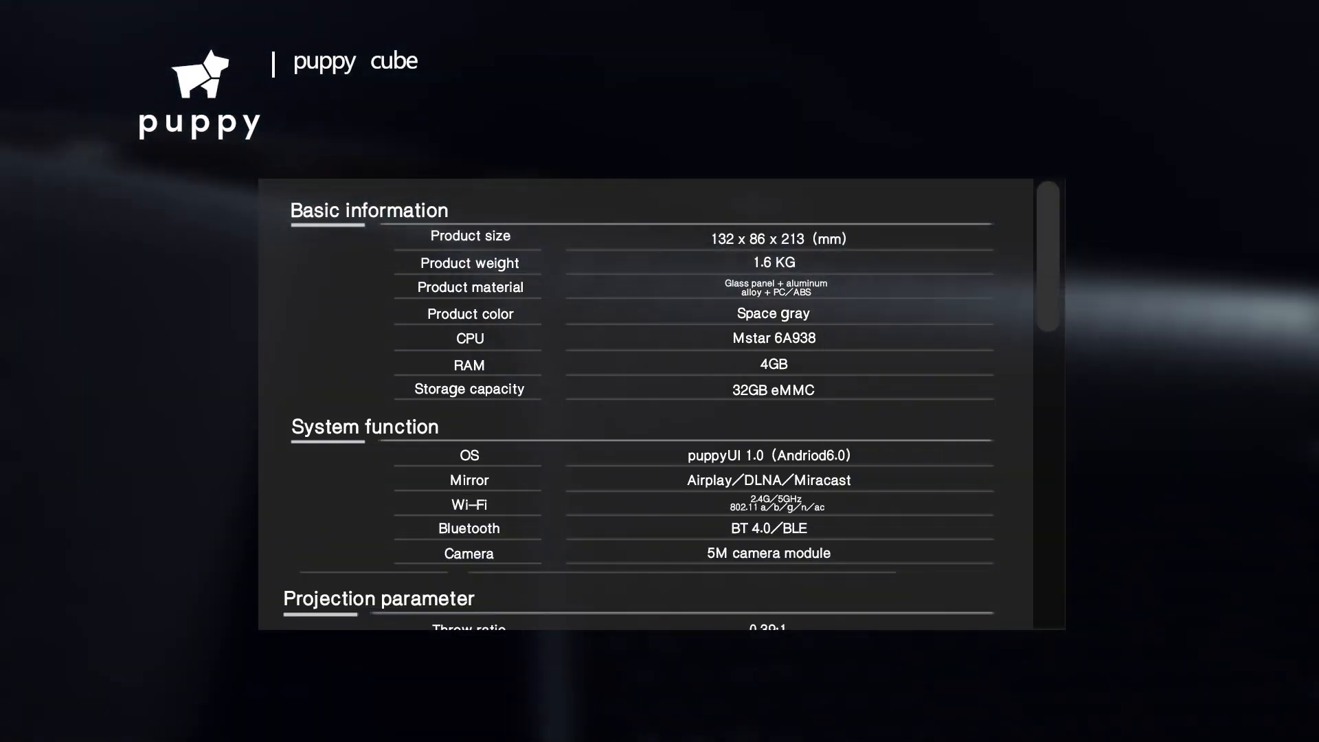
scroll(down, 3)
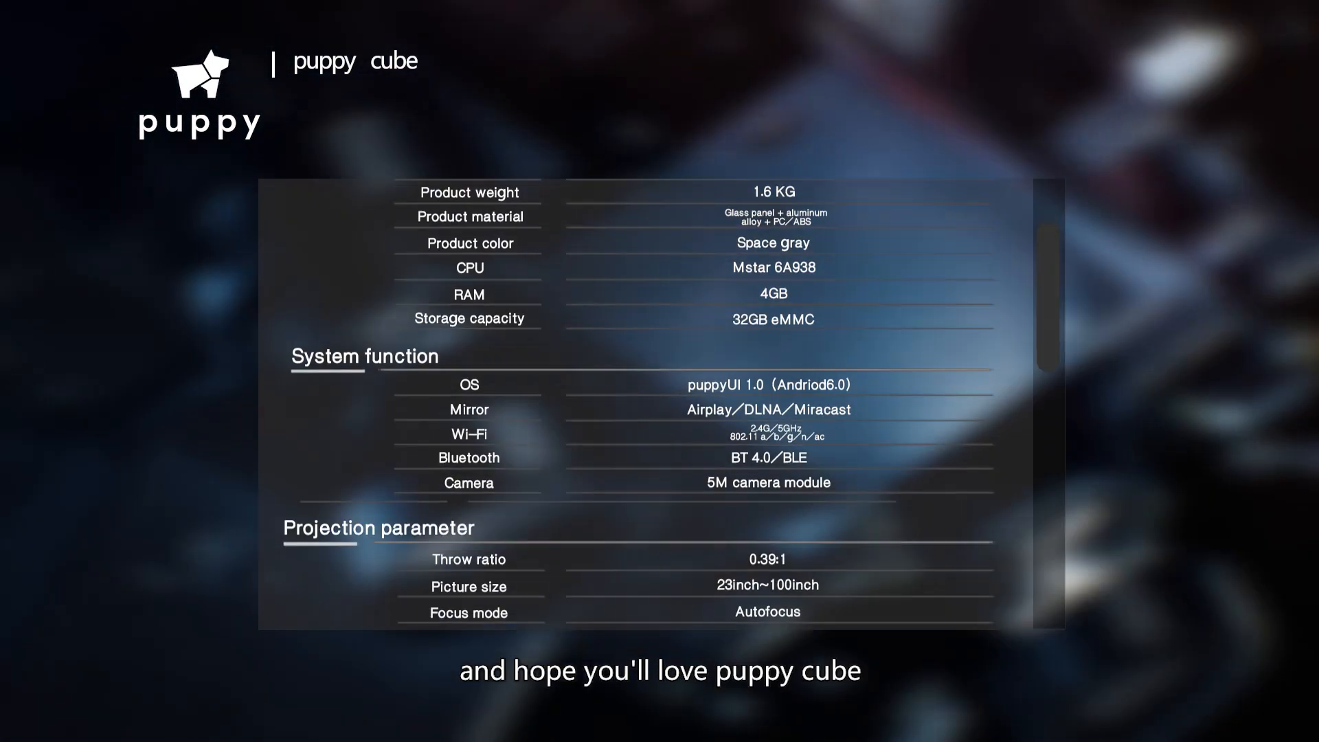